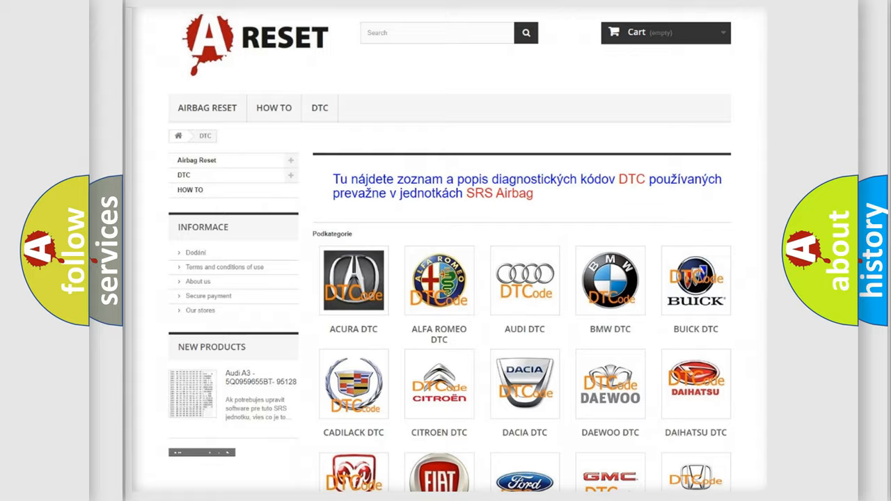
# - Open the Infiniti DTC tile and browse its trouble code list, from B0002 onward
pyautogui.scroll(-3)
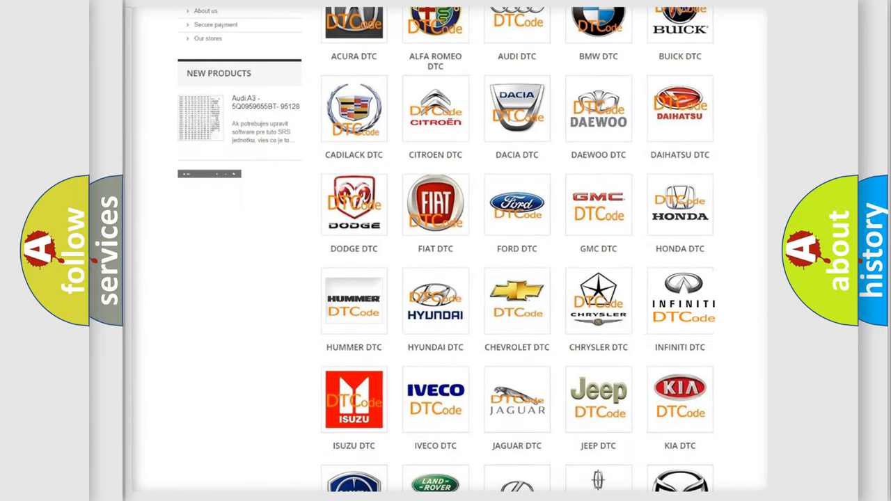
pyautogui.click(679, 300)
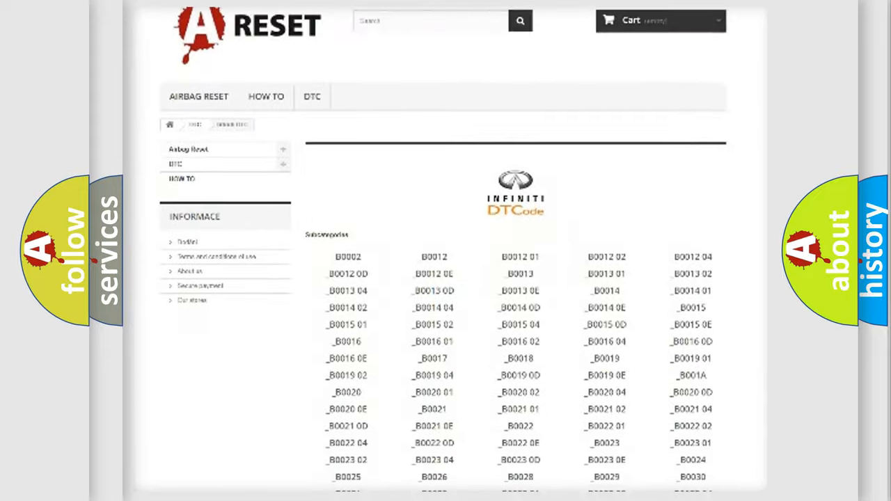
pyautogui.scroll(-3)
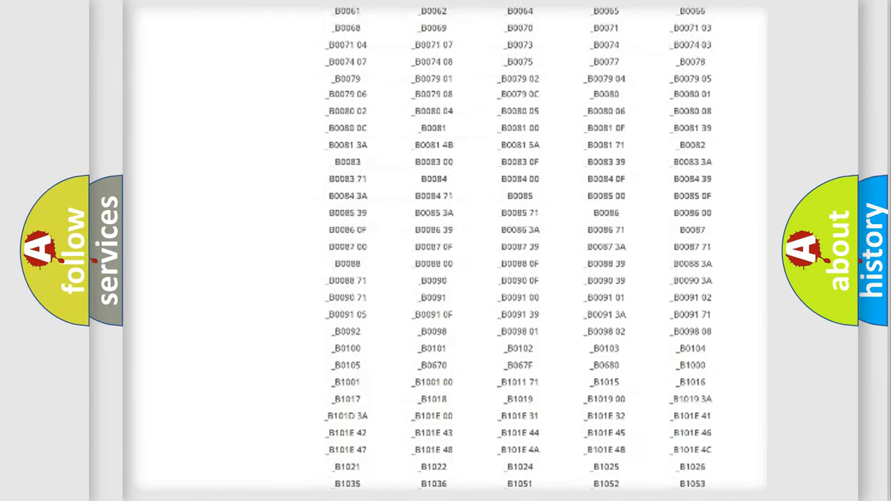
pyautogui.scroll(3)
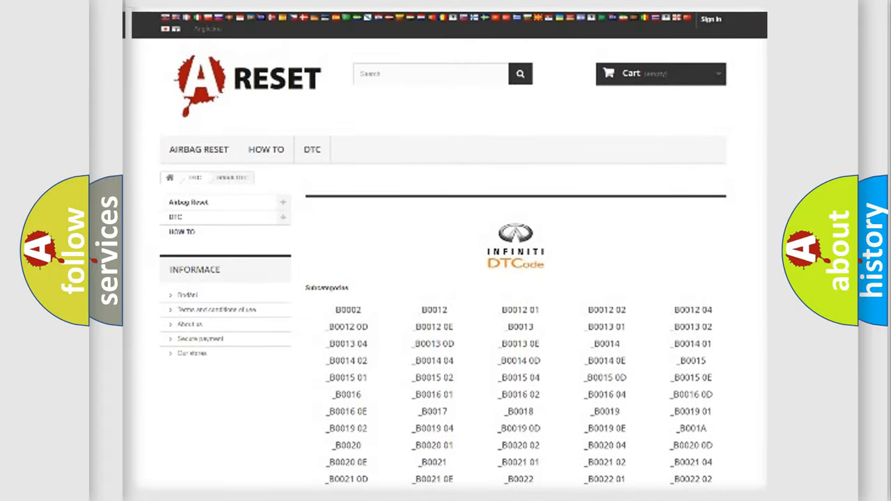